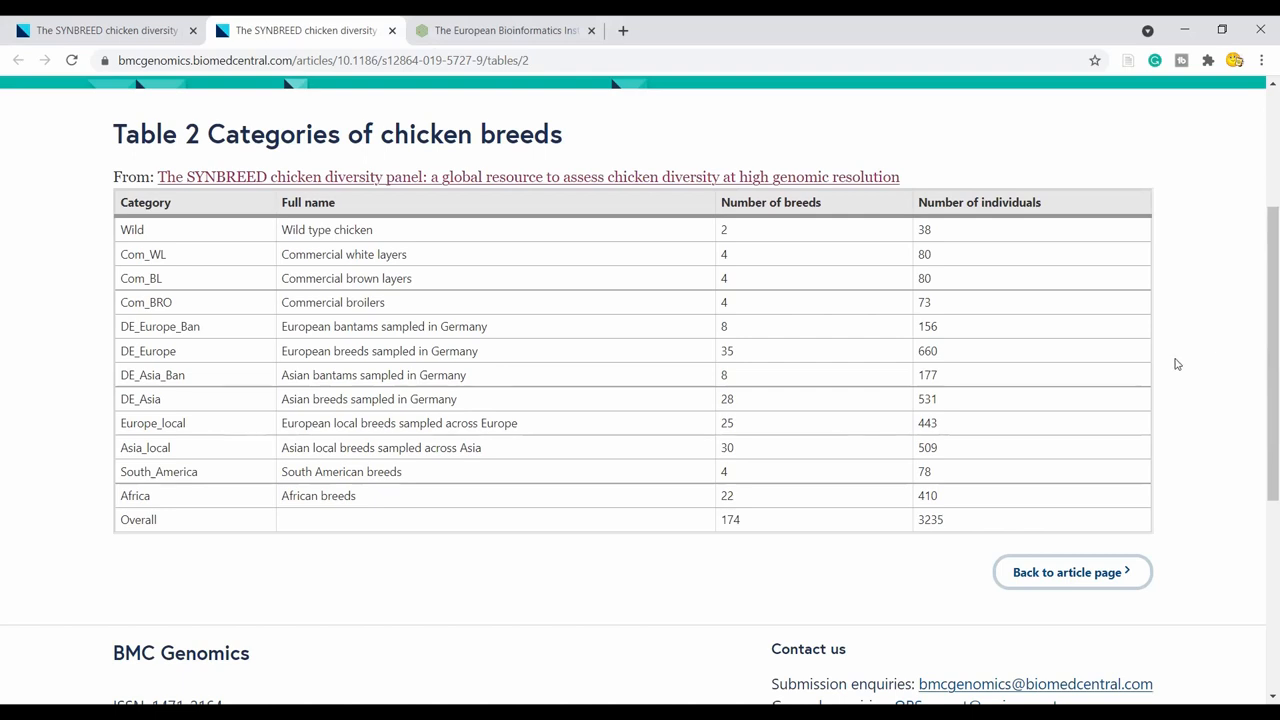
pyautogui.moveTo(772, 568)
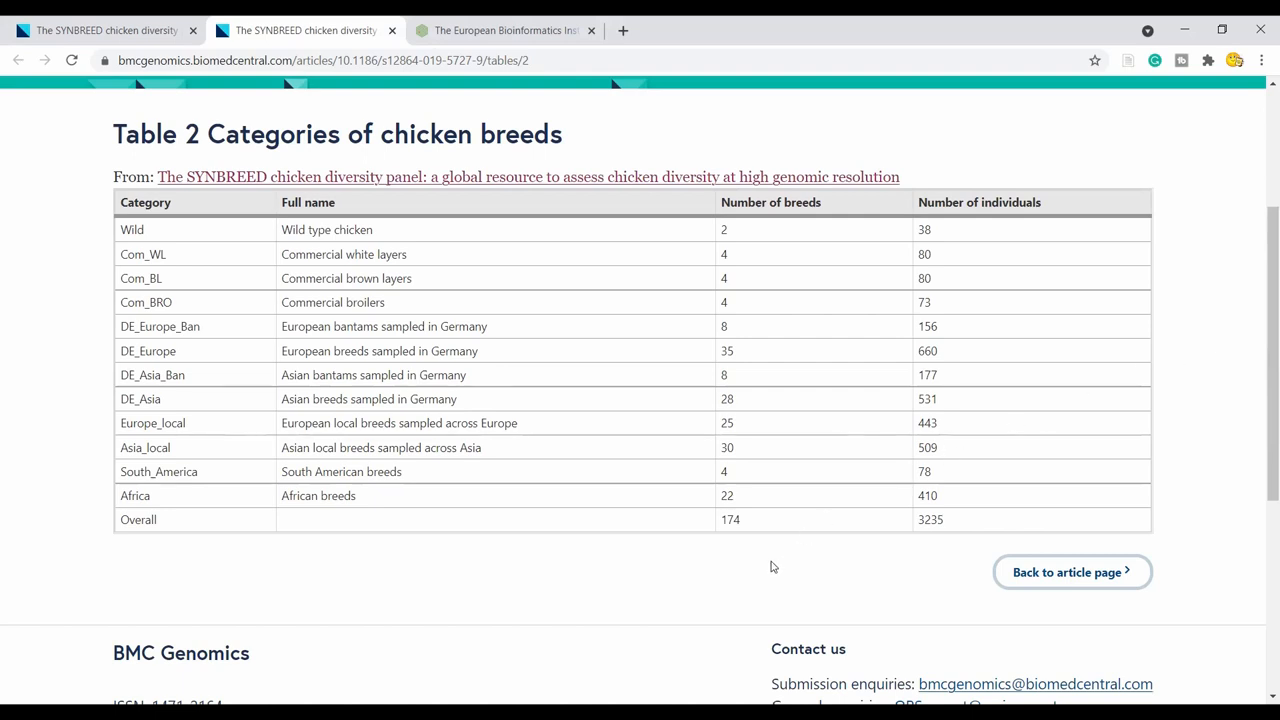
pyautogui.moveTo(668, 558)
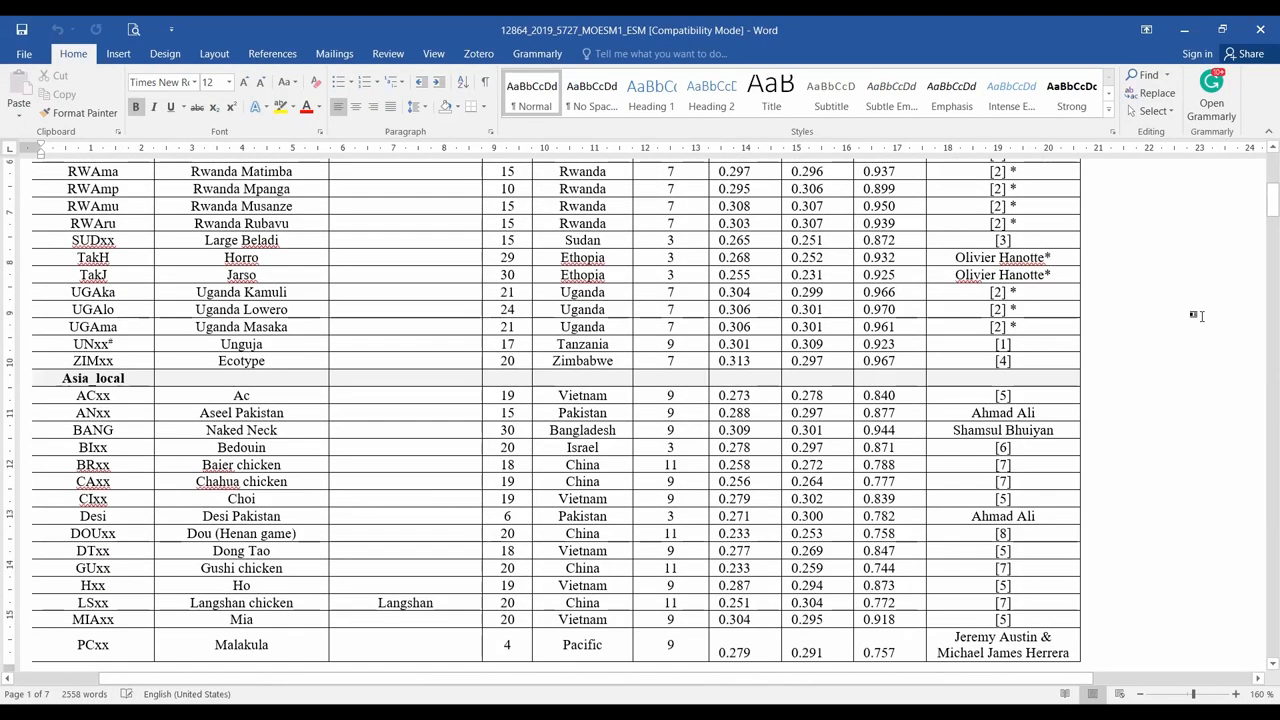
# - Scroll the breed table from Asia_local past Com_BL, Com_WL, DE_Asia and DE_Asia_Ban to DE_Europe
pyautogui.scroll(-3)
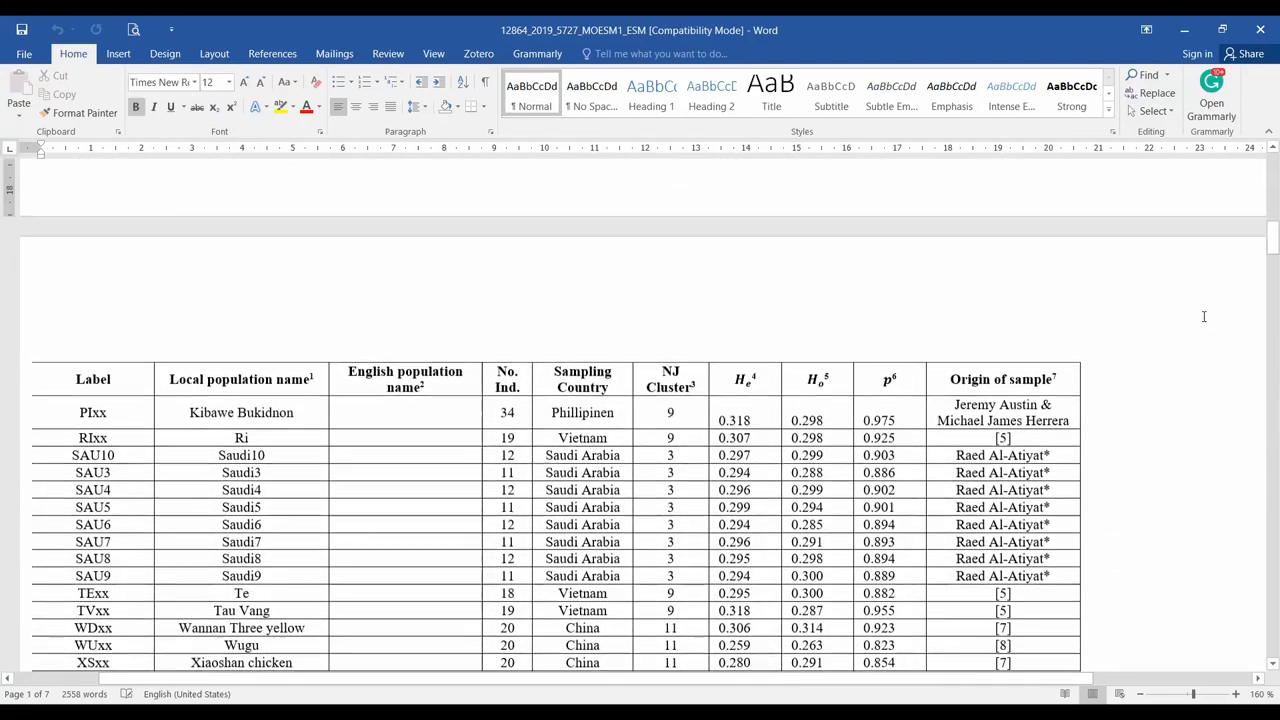
pyautogui.scroll(-3)
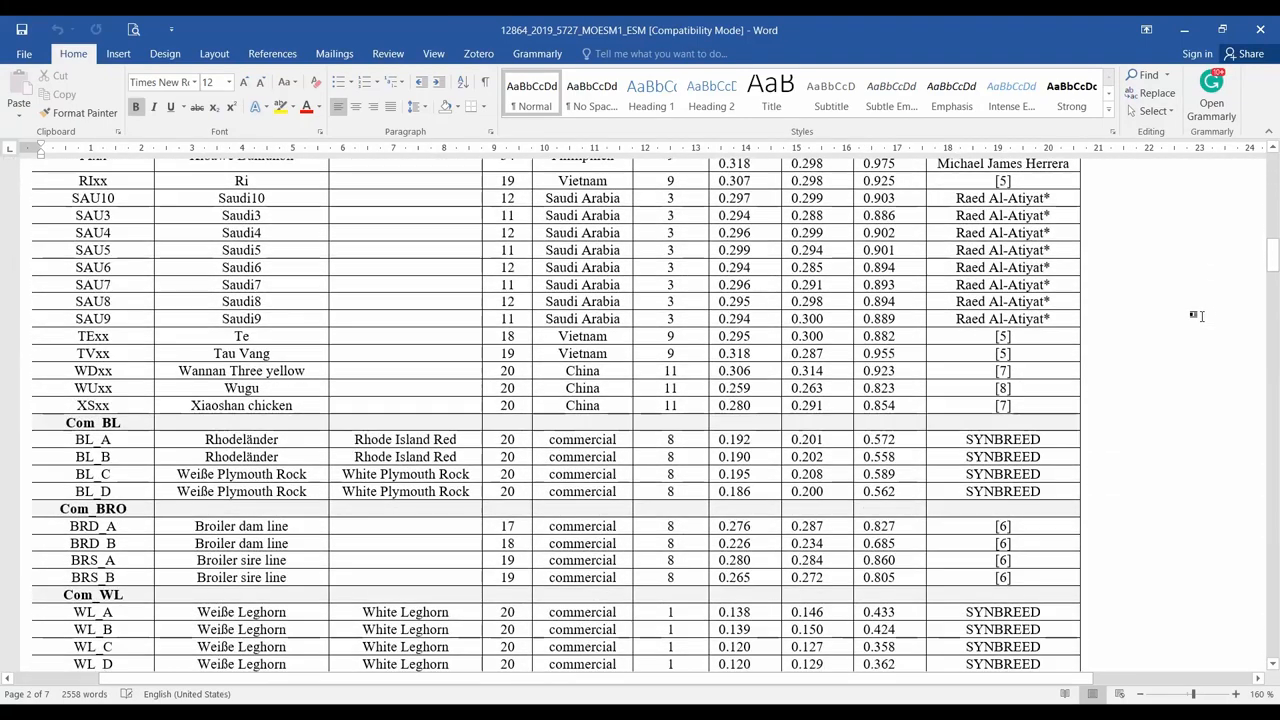
pyautogui.scroll(-3)
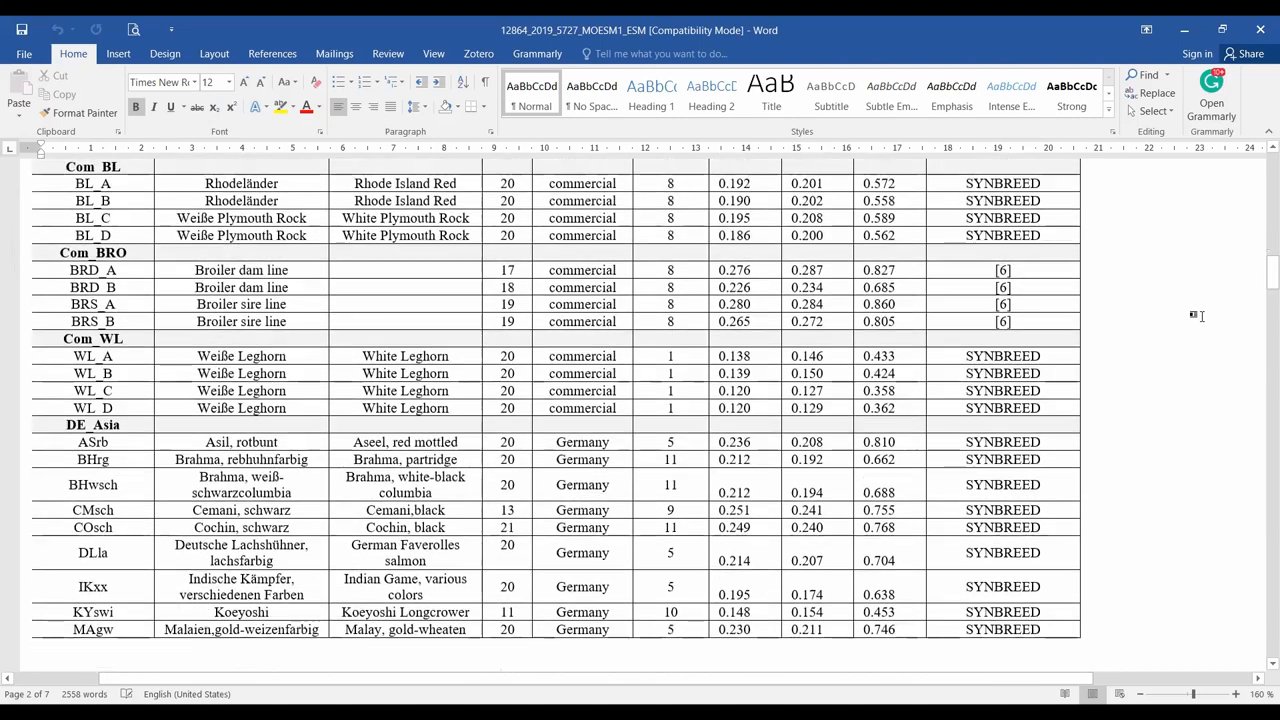
pyautogui.scroll(-3)
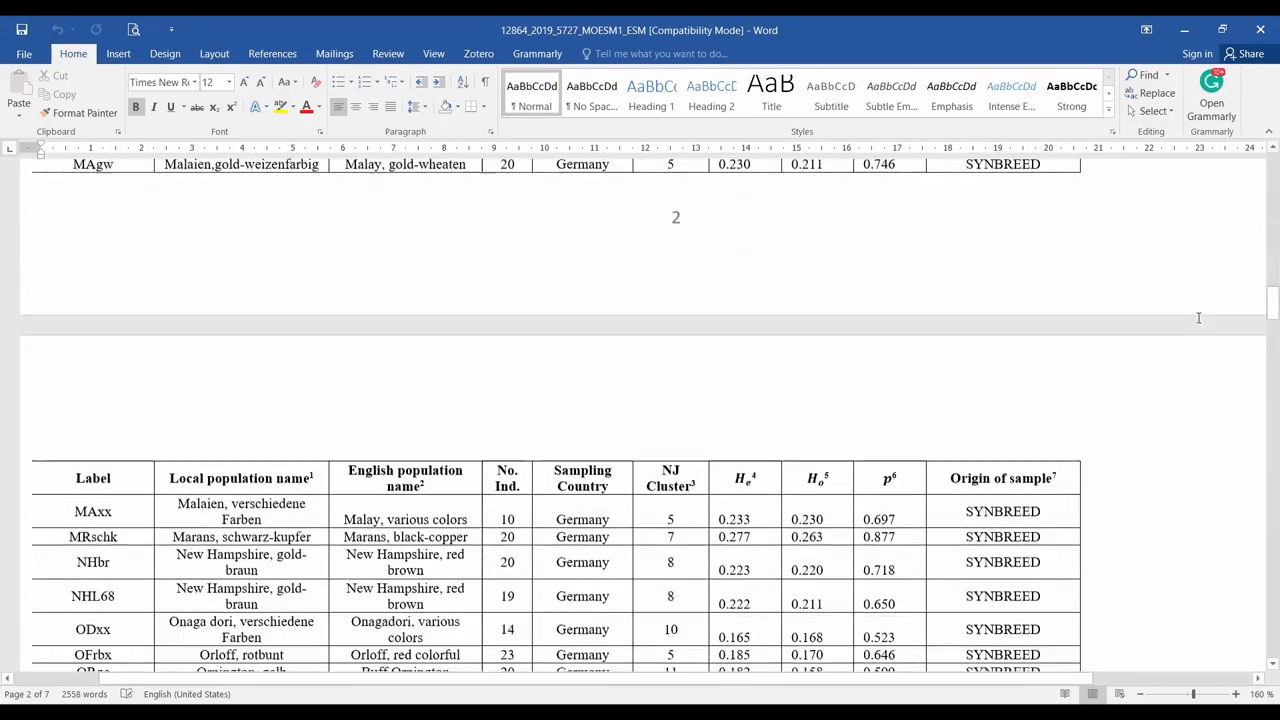
pyautogui.scroll(-3)
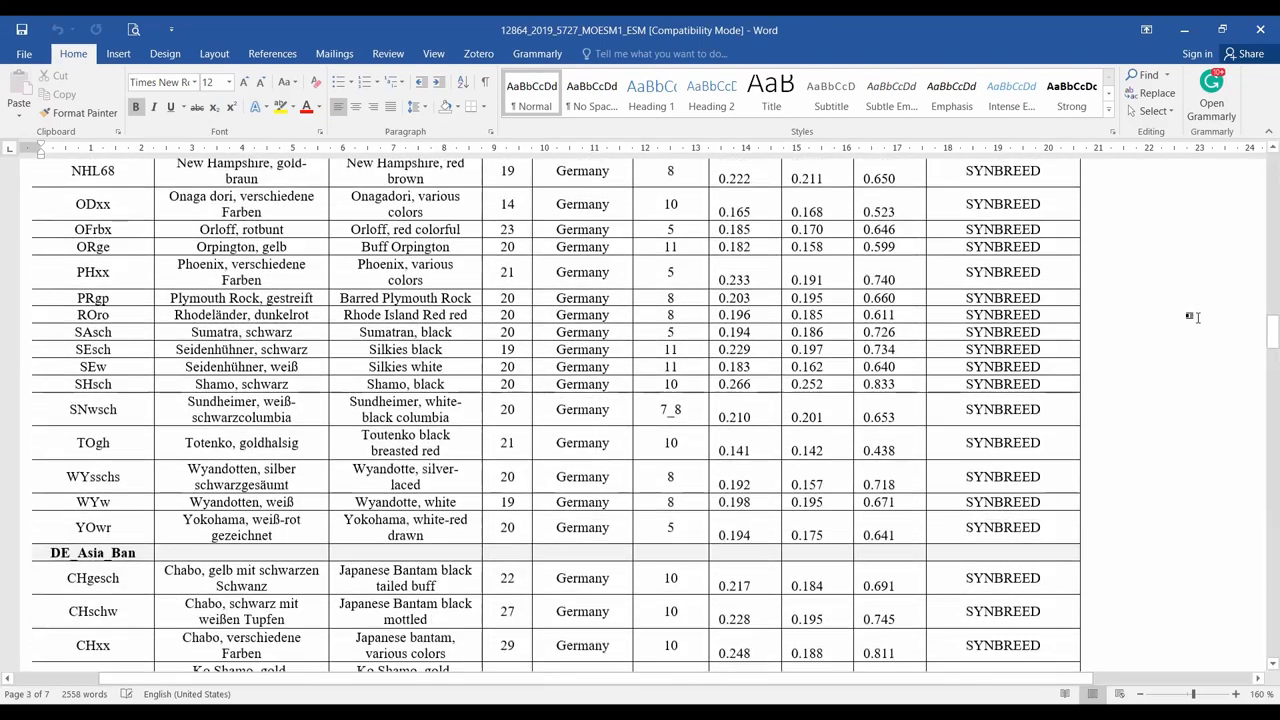
pyautogui.scroll(-3)
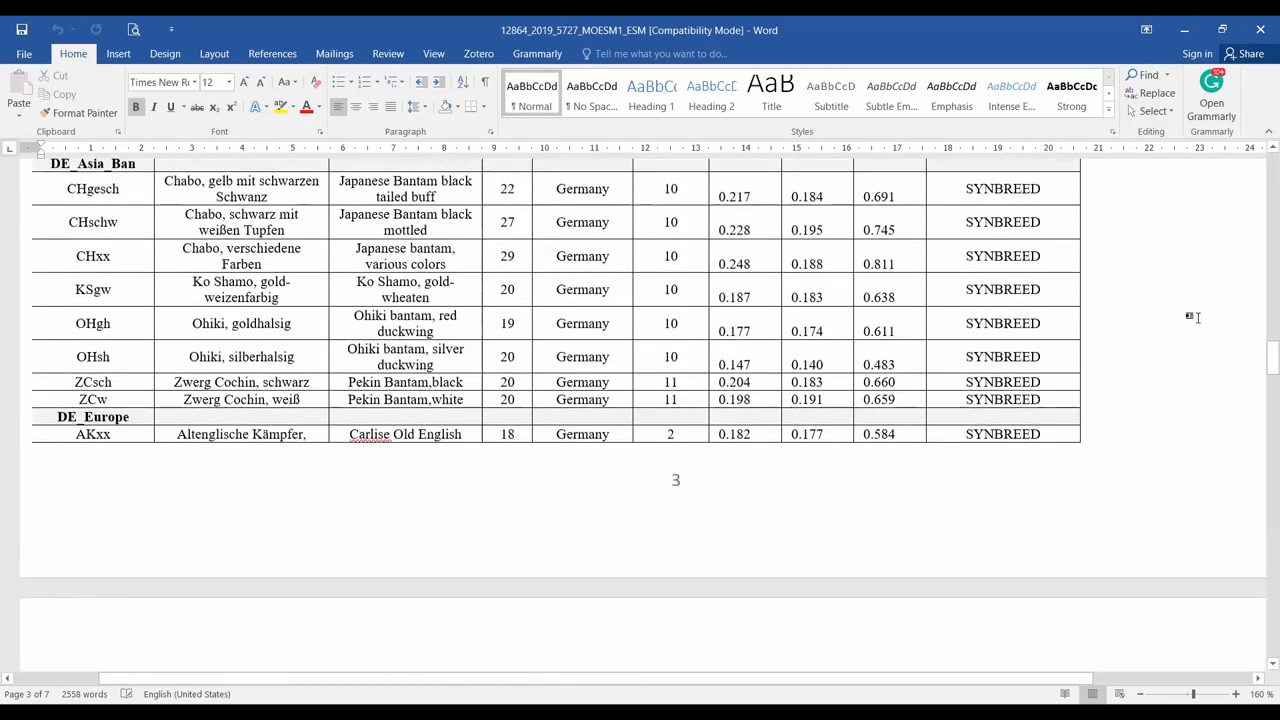
pyautogui.scroll(-3)
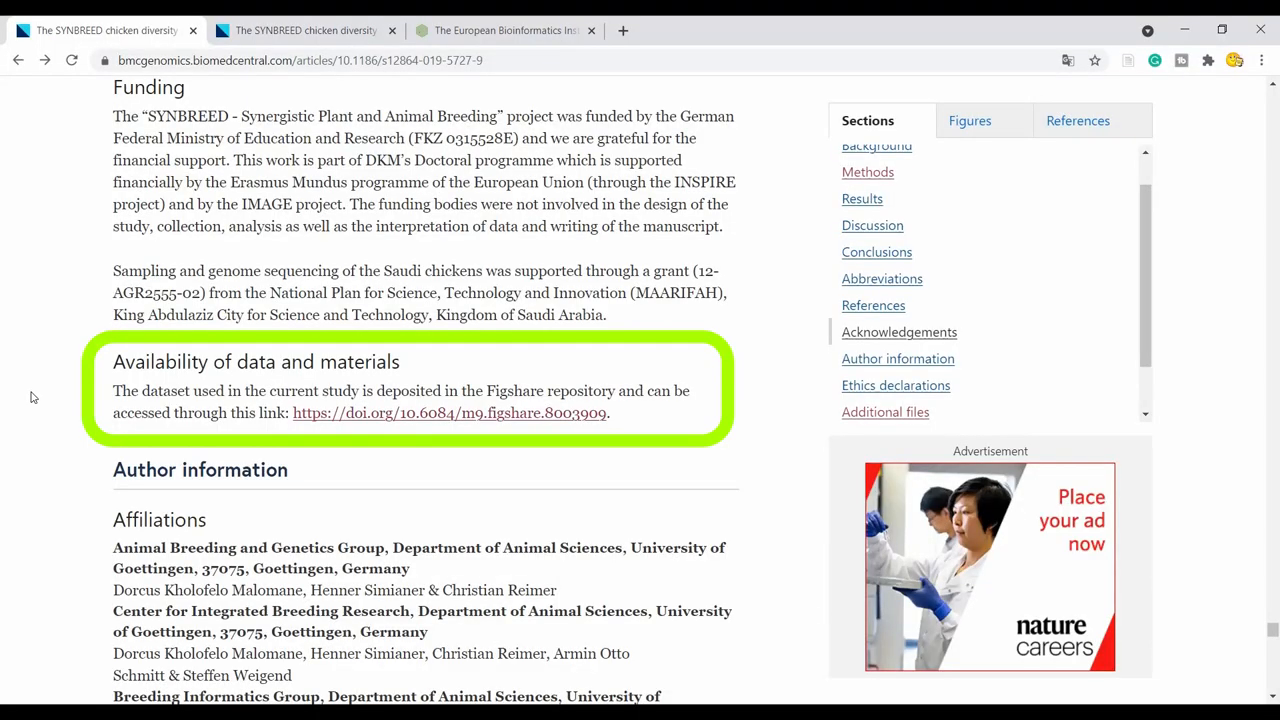
pyautogui.moveTo(338, 472)
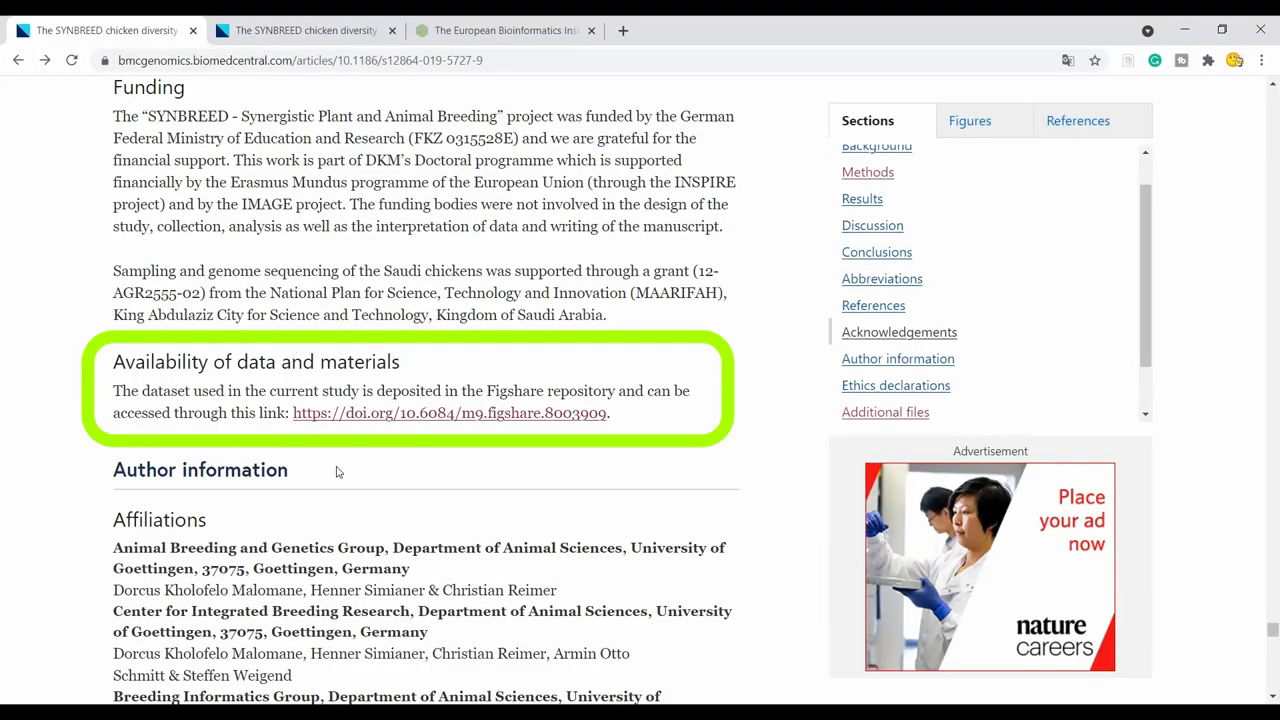
pyautogui.moveTo(80, 438)
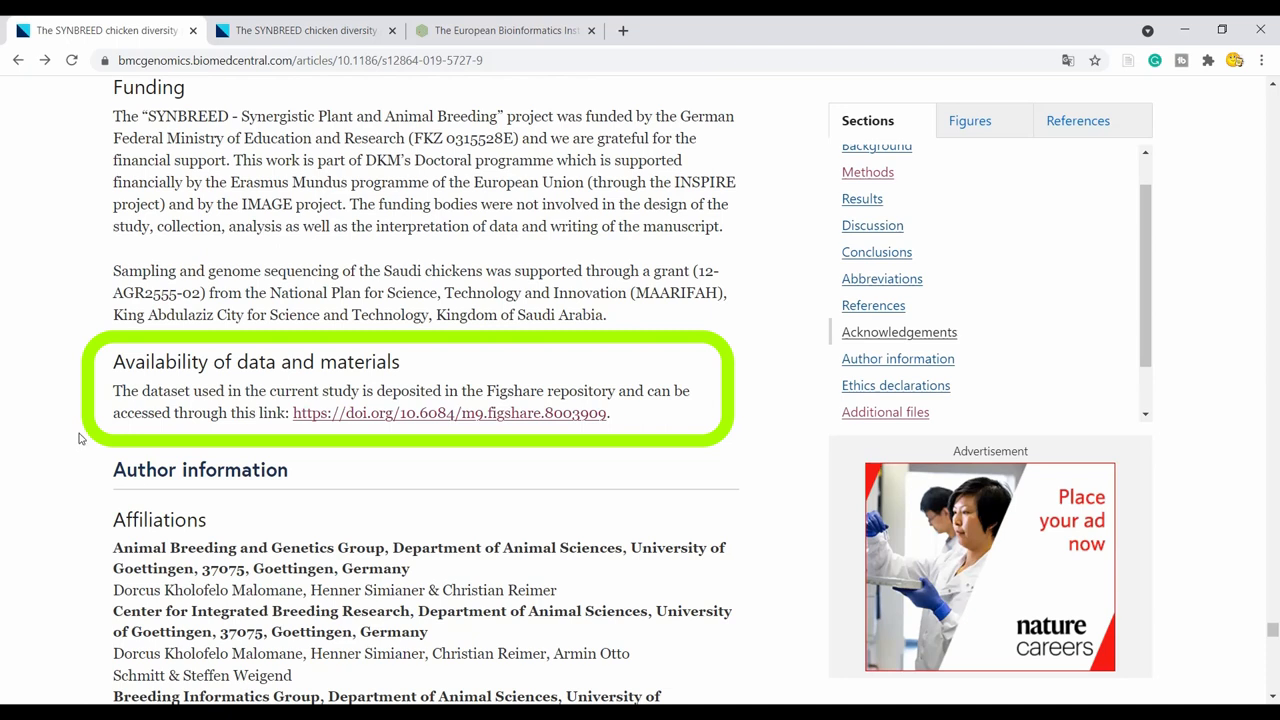
pyautogui.moveTo(476, 352)
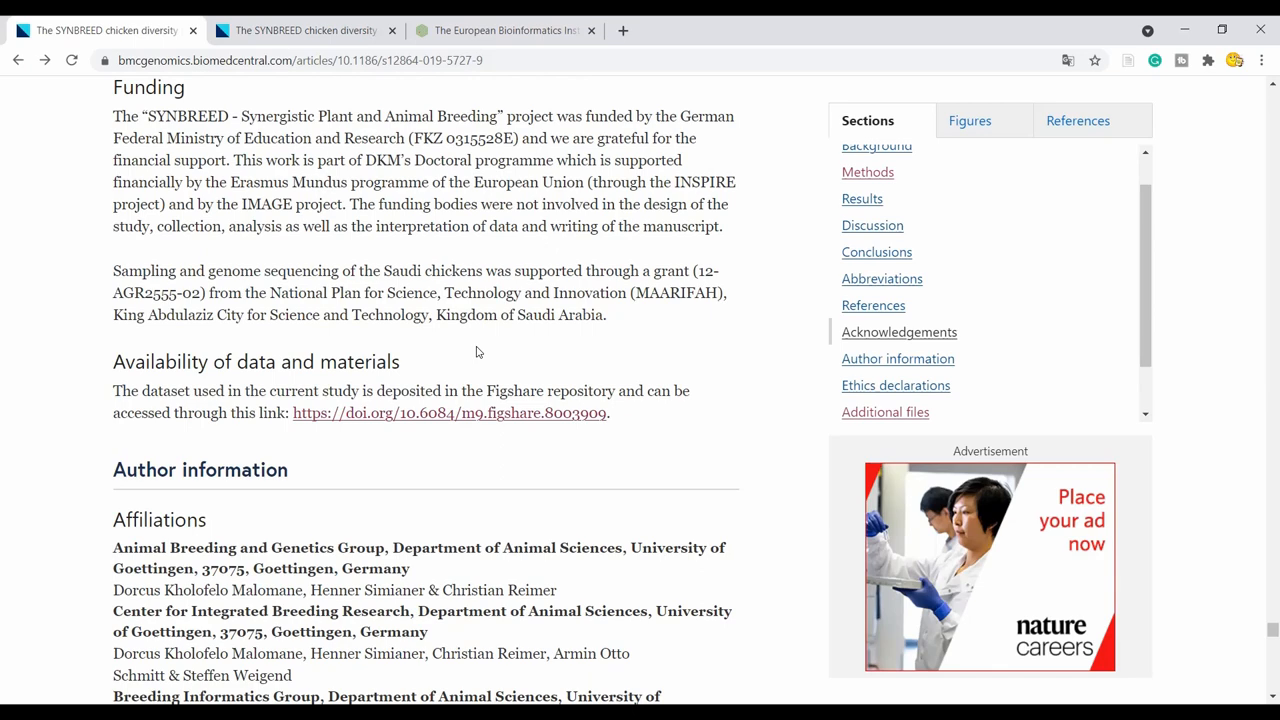
# - Return to the BMC Genomics article tab to read the Figshare data availability statement
pyautogui.click(504, 30)
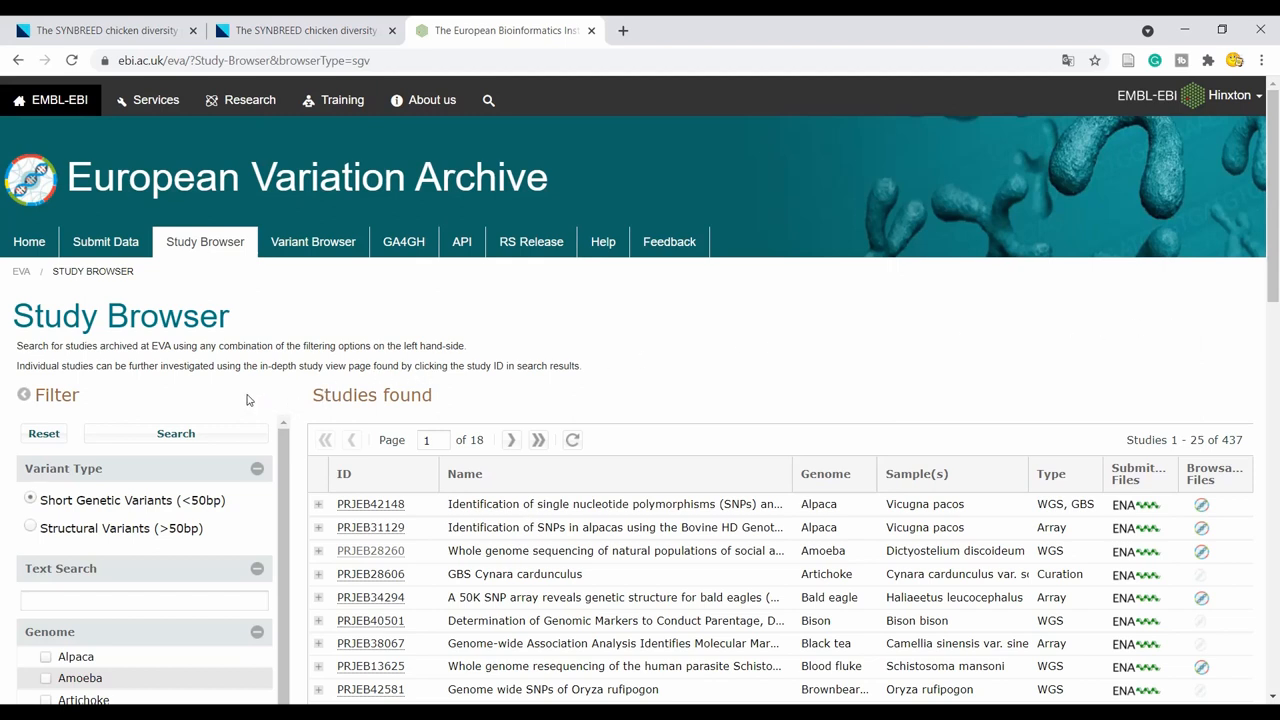
# - Scroll the EVA Study Browser to reveal the Genome species filter beside the 437 studies
pyautogui.scroll(-3)
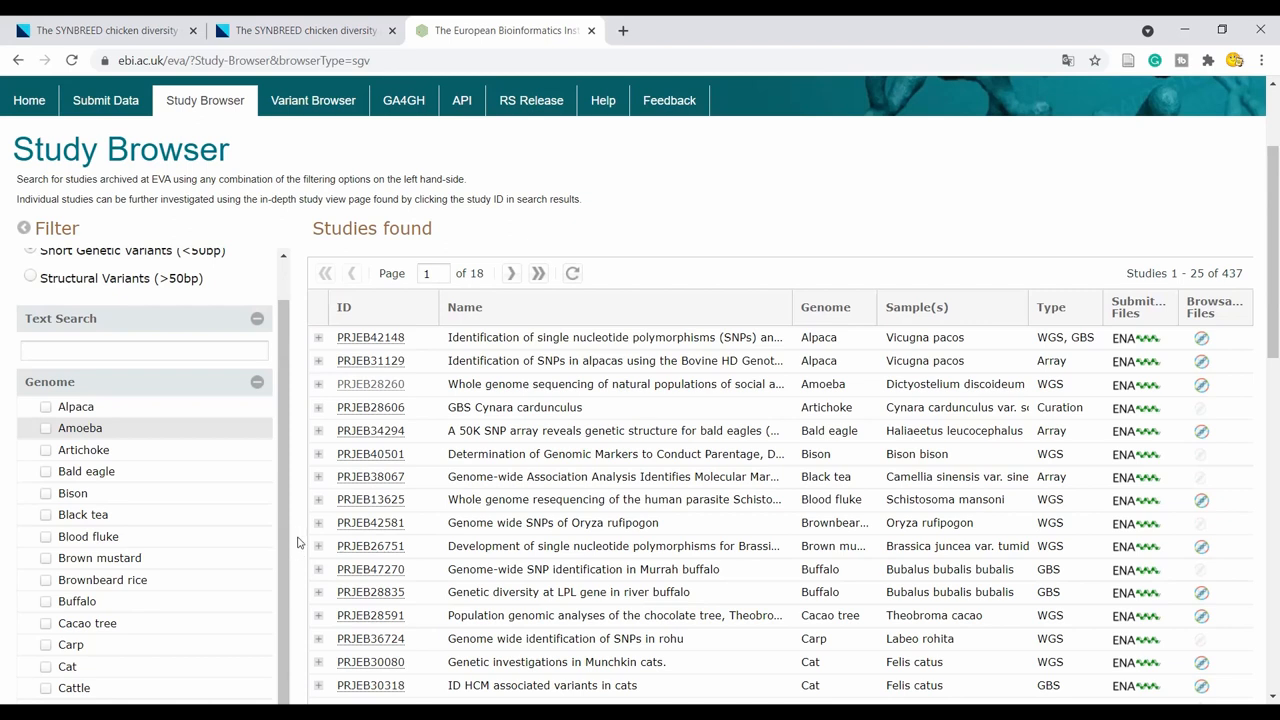
# - Scroll the Genome species list and results down to the Chicken (Gallus gallus) studies
pyautogui.scroll(-3)
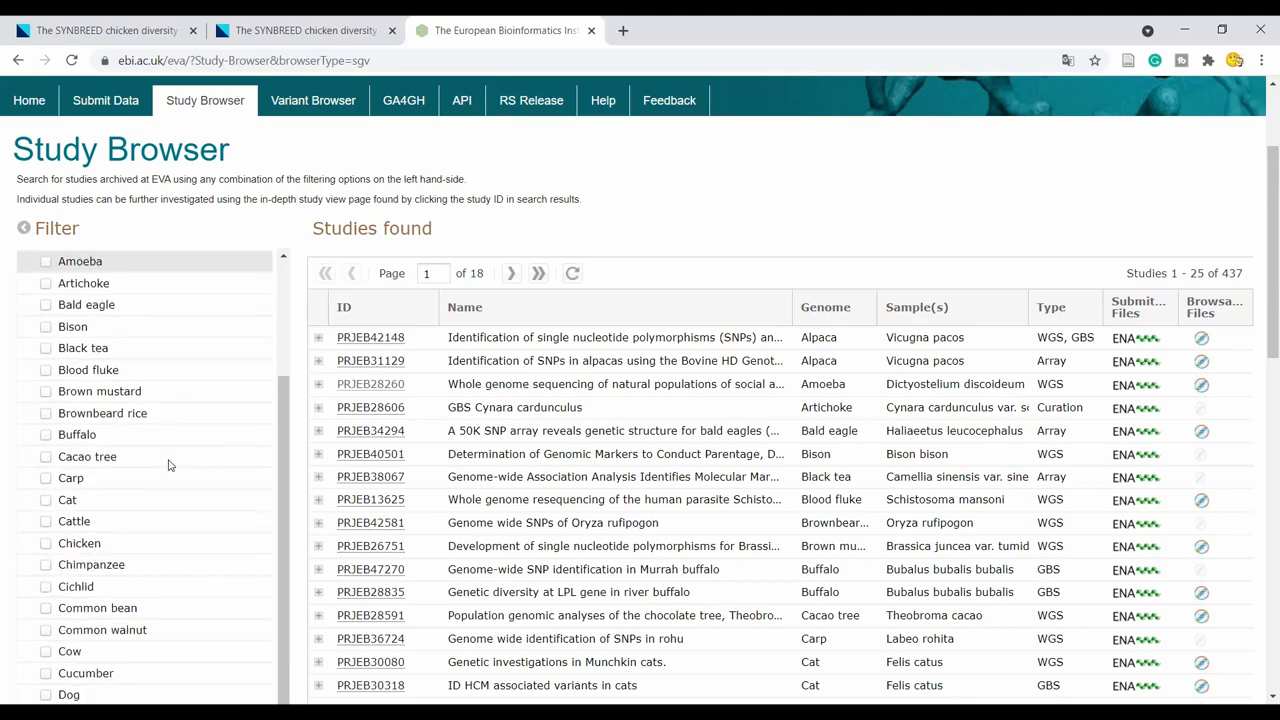
pyautogui.scroll(-3)
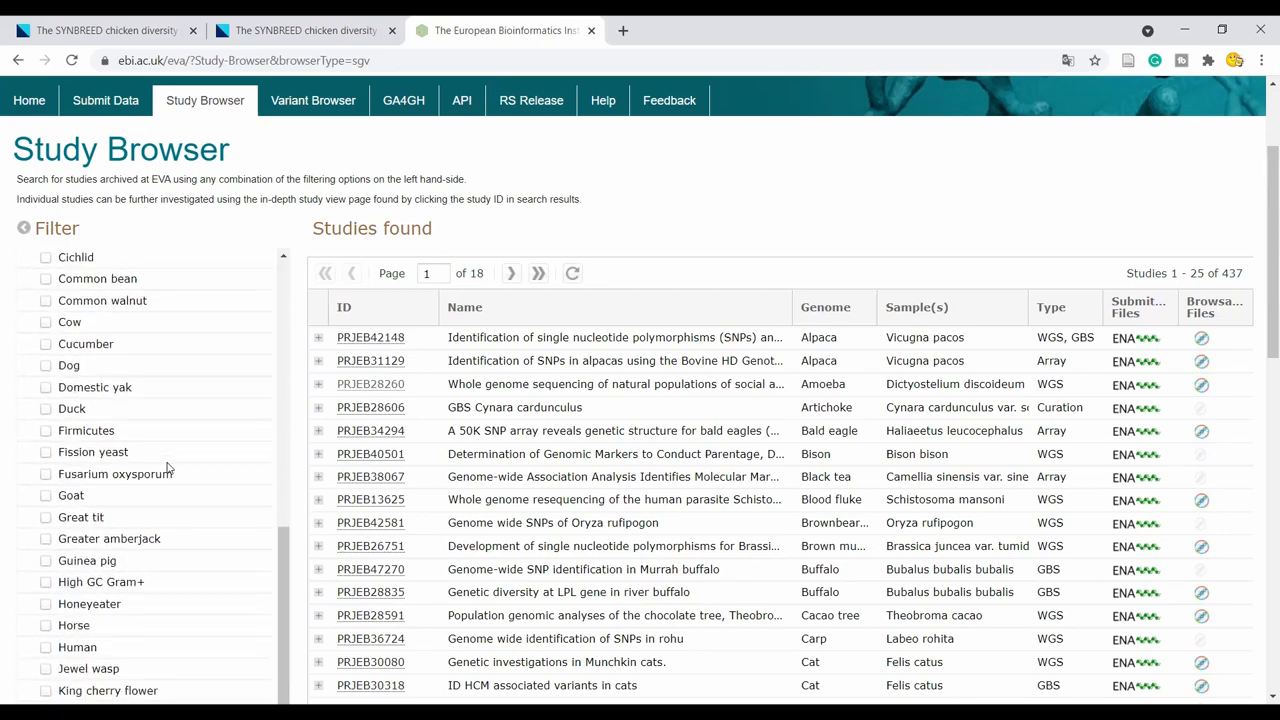
pyautogui.scroll(-3)
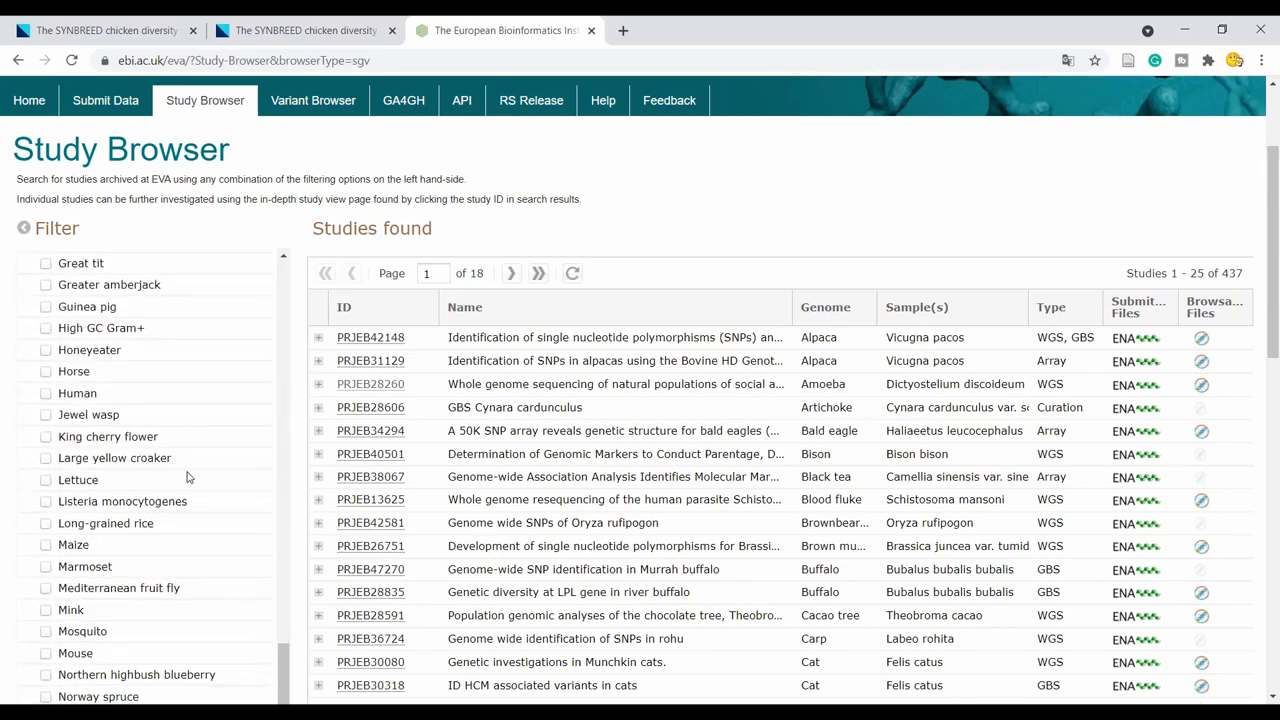
pyautogui.scroll(-3)
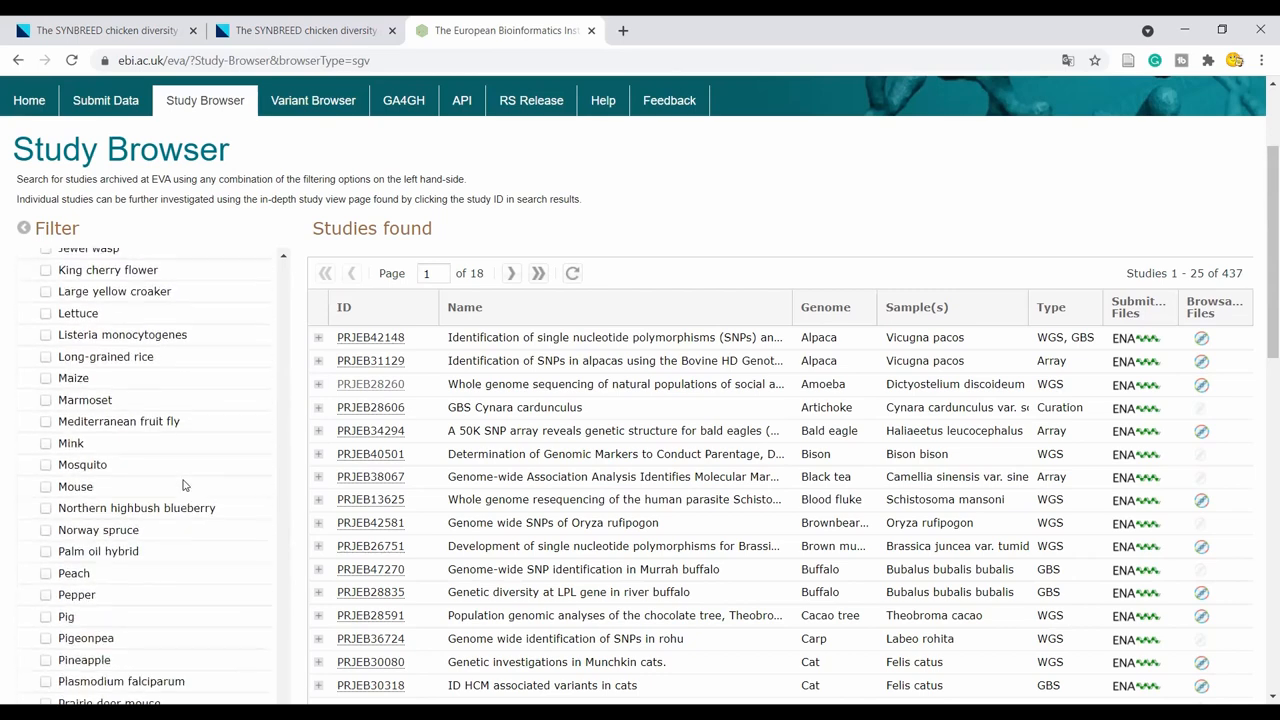
pyautogui.scroll(-3)
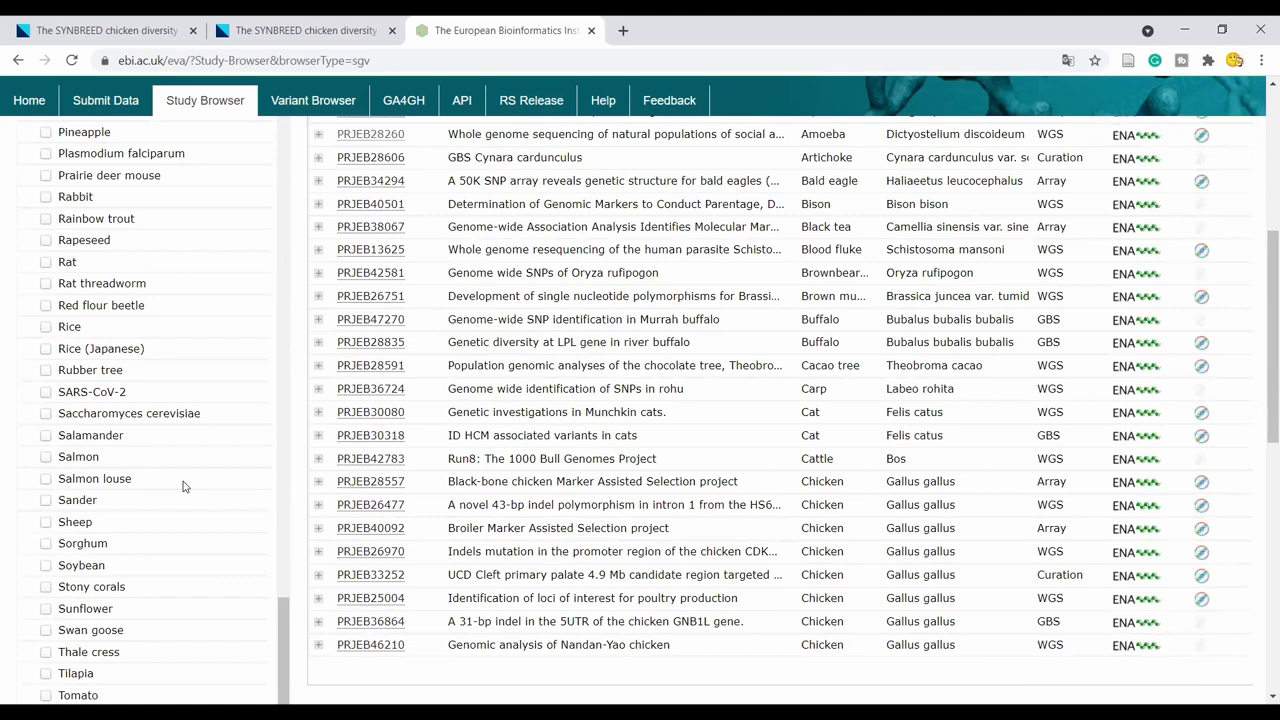
pyautogui.scroll(-3)
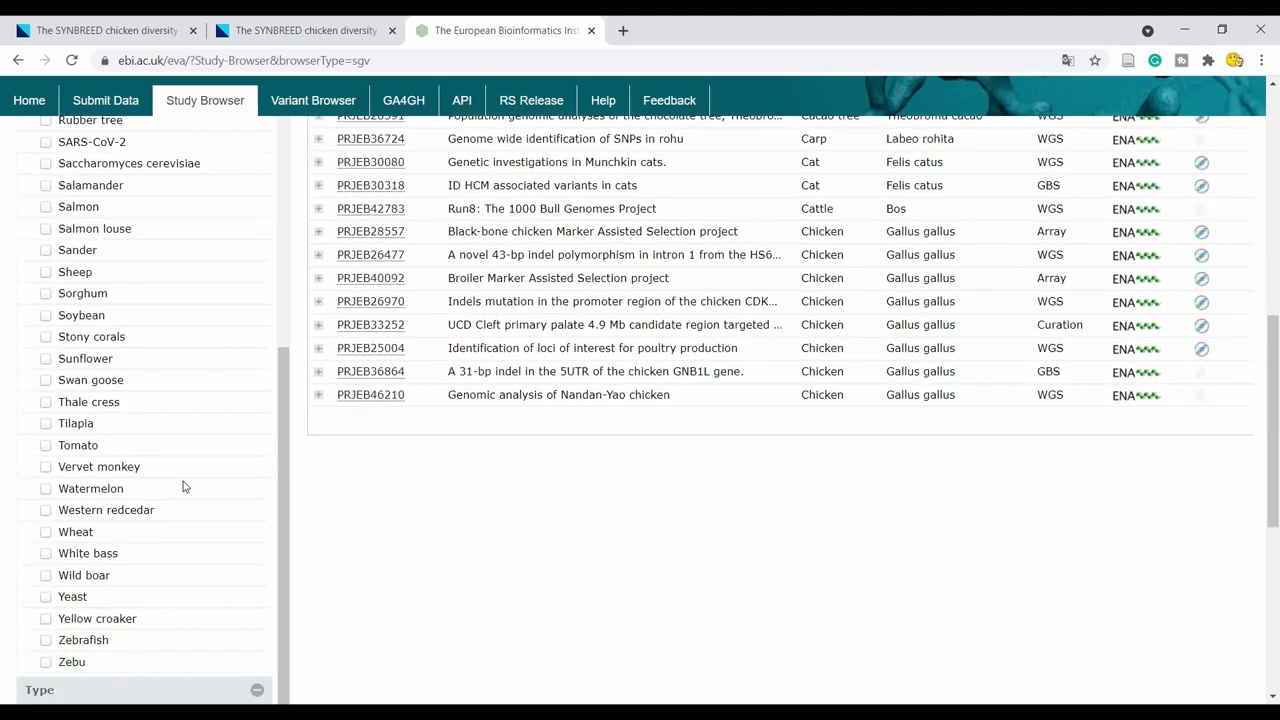
pyautogui.moveTo(444, 558)
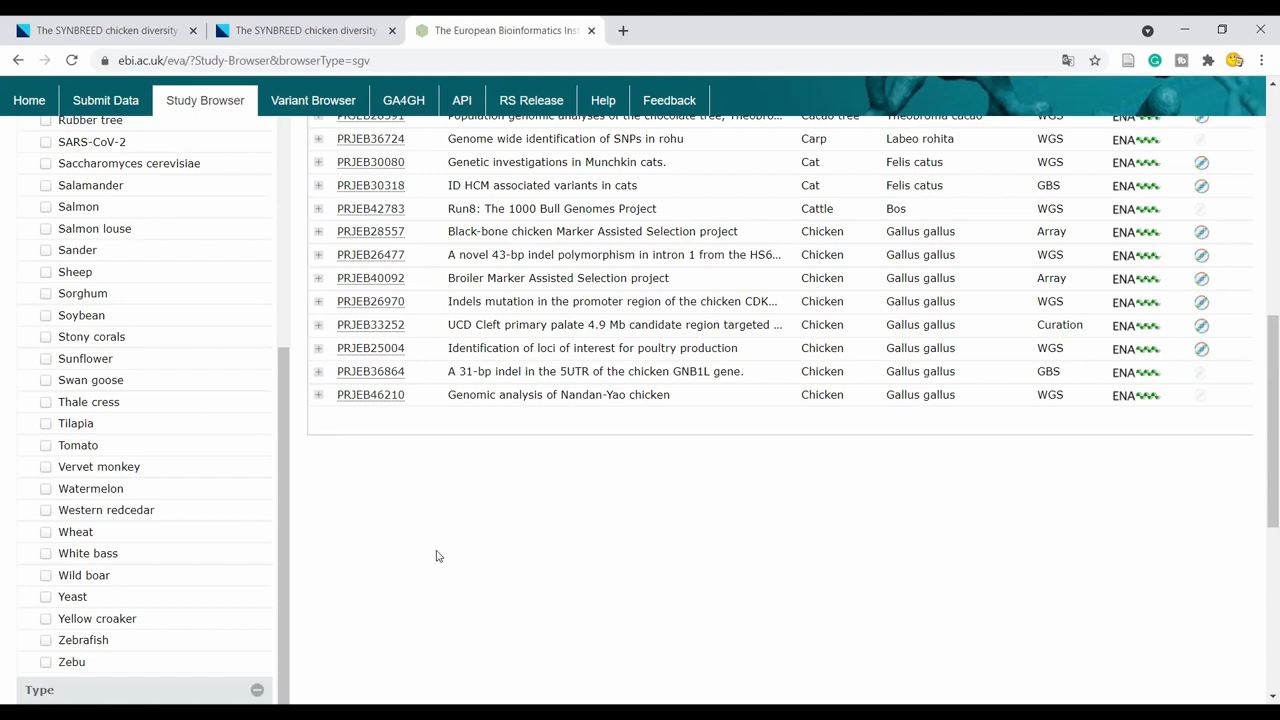
pyautogui.moveTo(1010, 248)
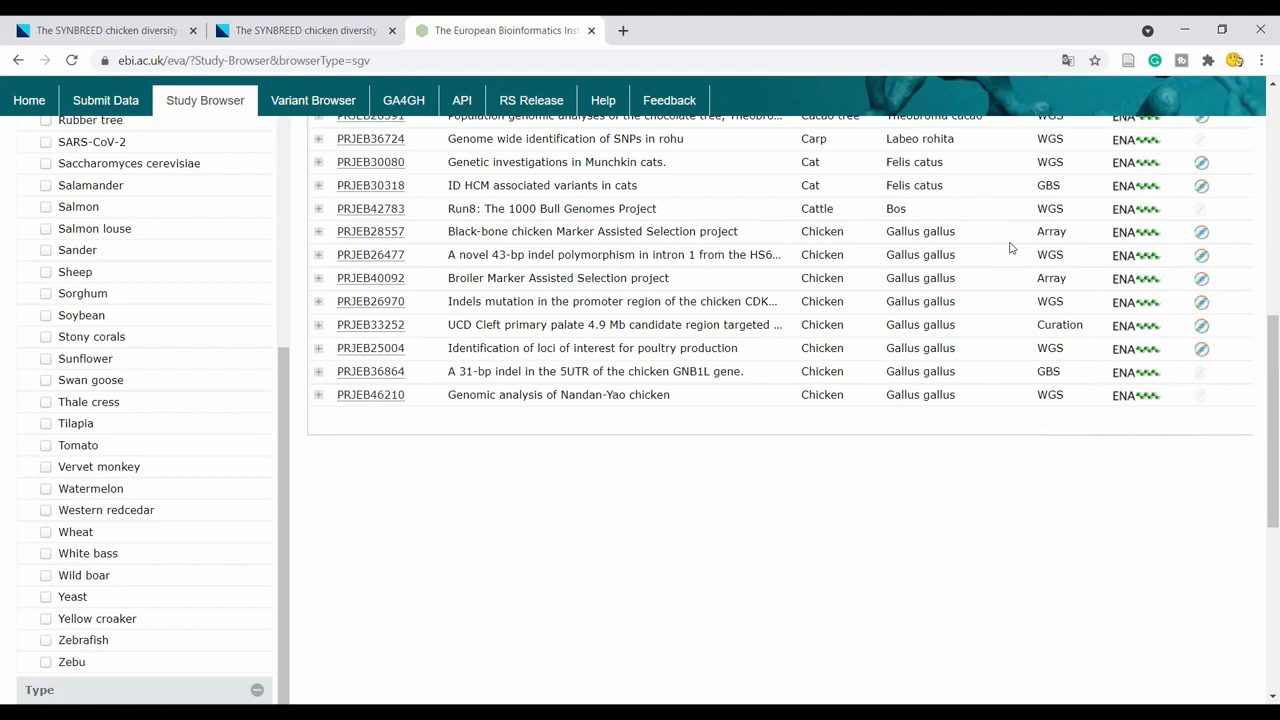
pyautogui.moveTo(1008, 402)
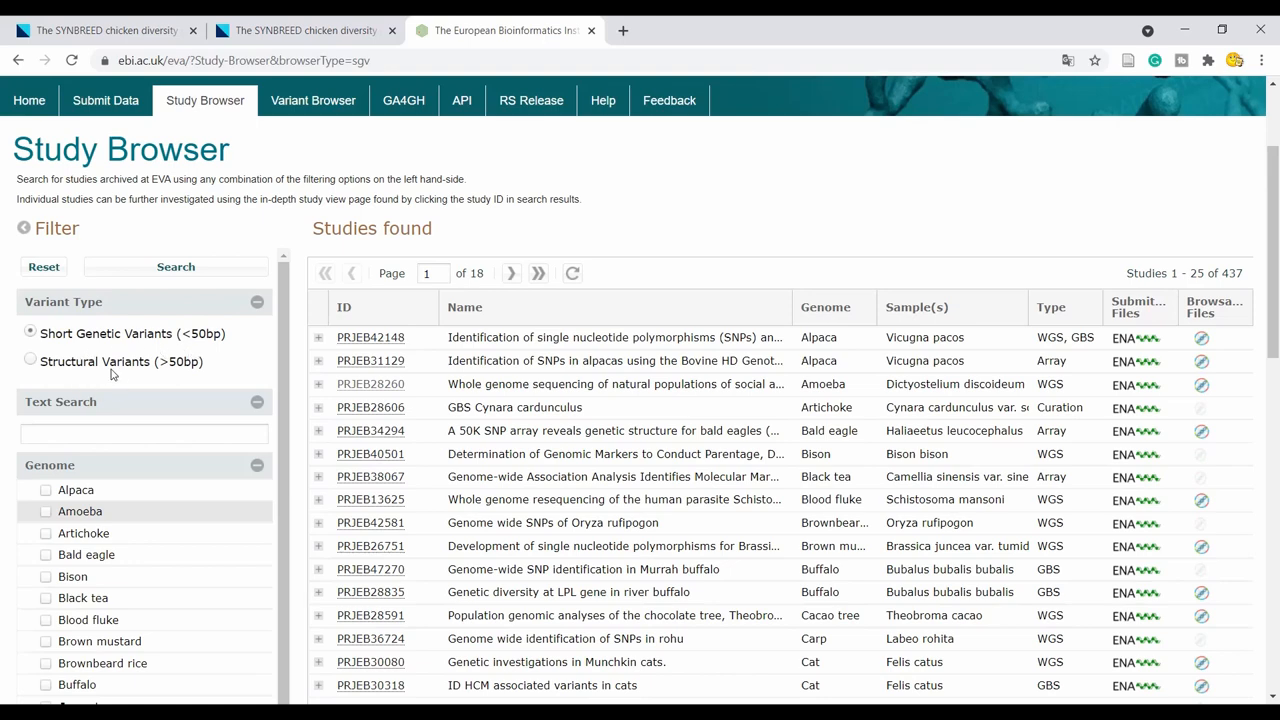
pyautogui.moveTo(24, 376)
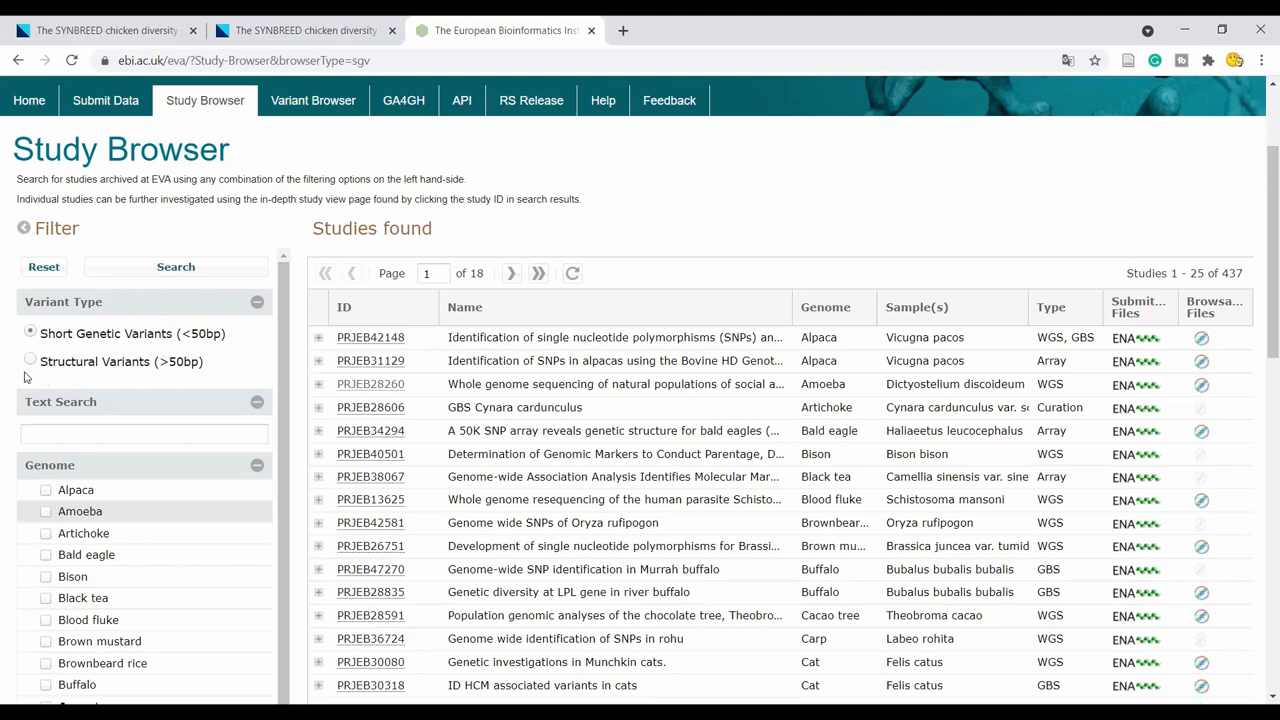
# - Filter Variant Type to 'Structural Variants (>50bp)' and scroll the 204 resulting studies
pyautogui.click(30, 360)
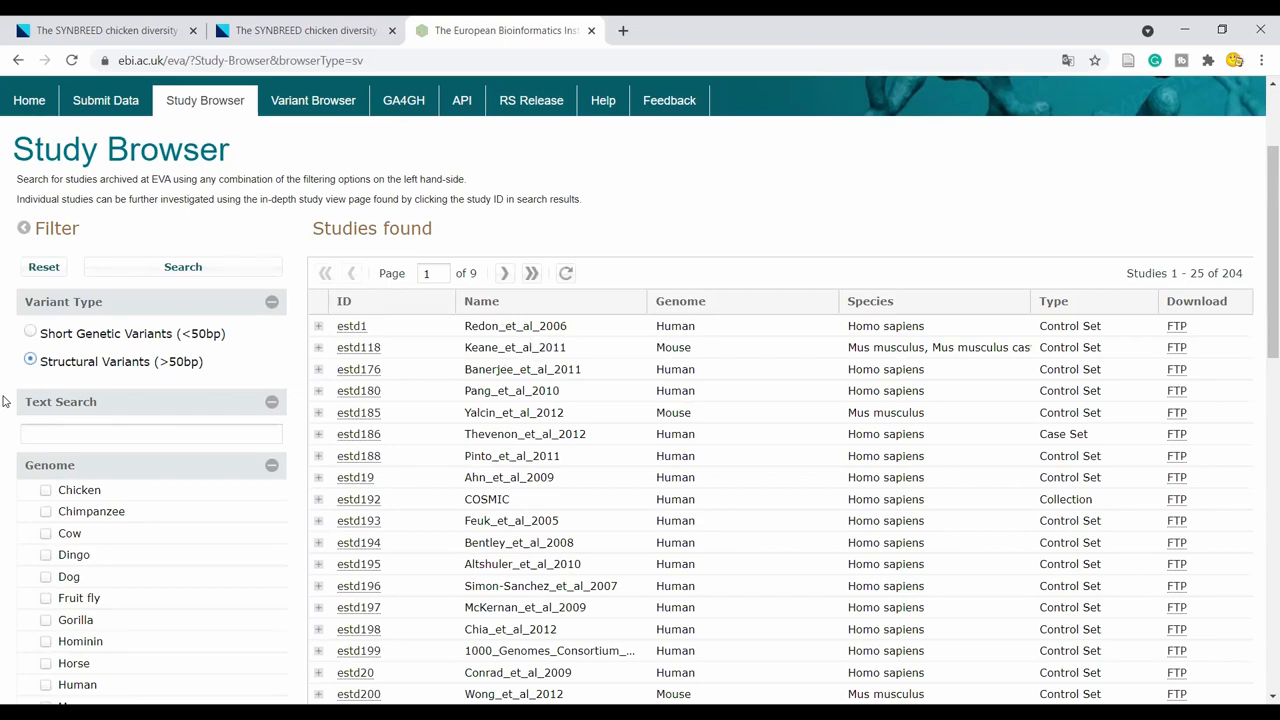
pyautogui.scroll(-3)
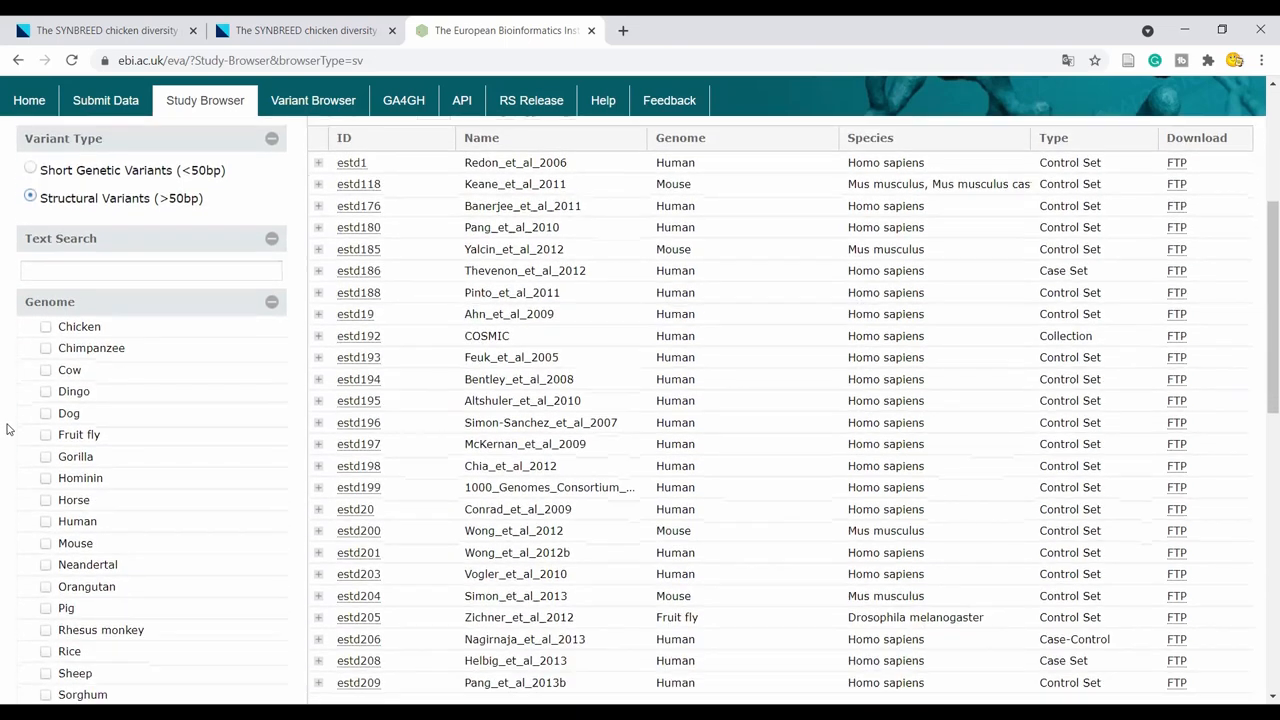
pyautogui.scroll(-3)
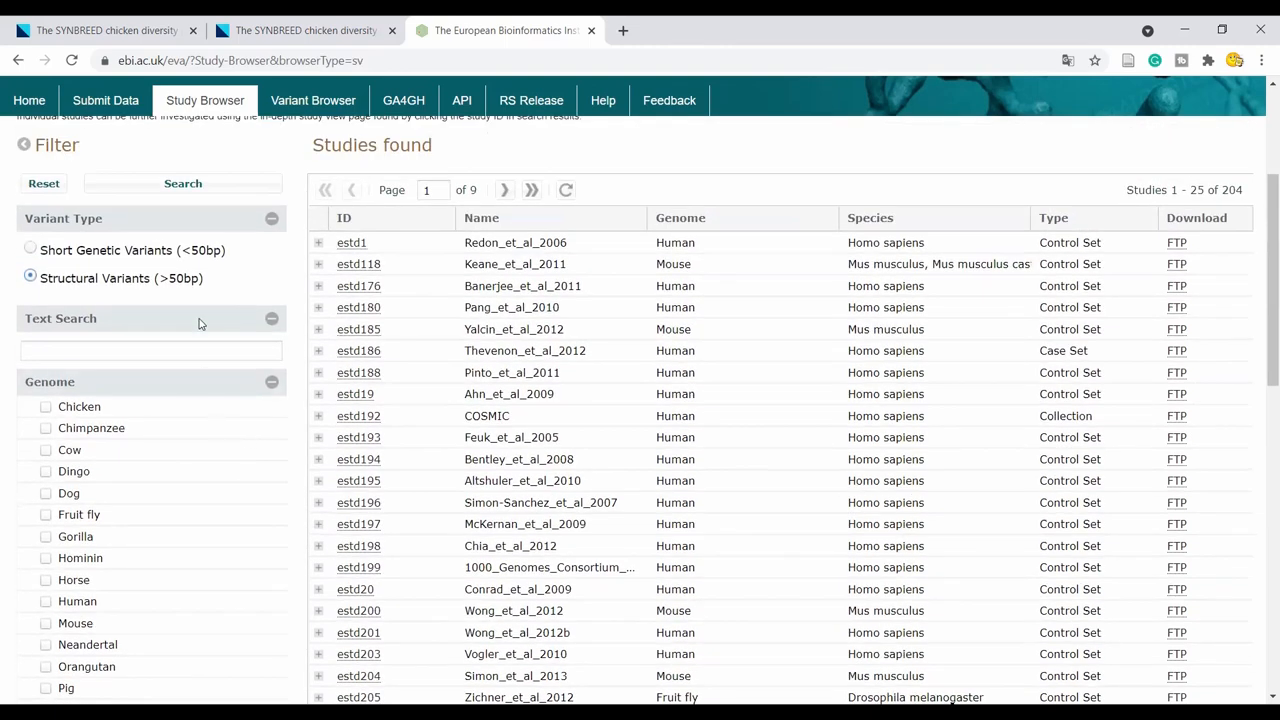
pyautogui.moveTo(294, 536)
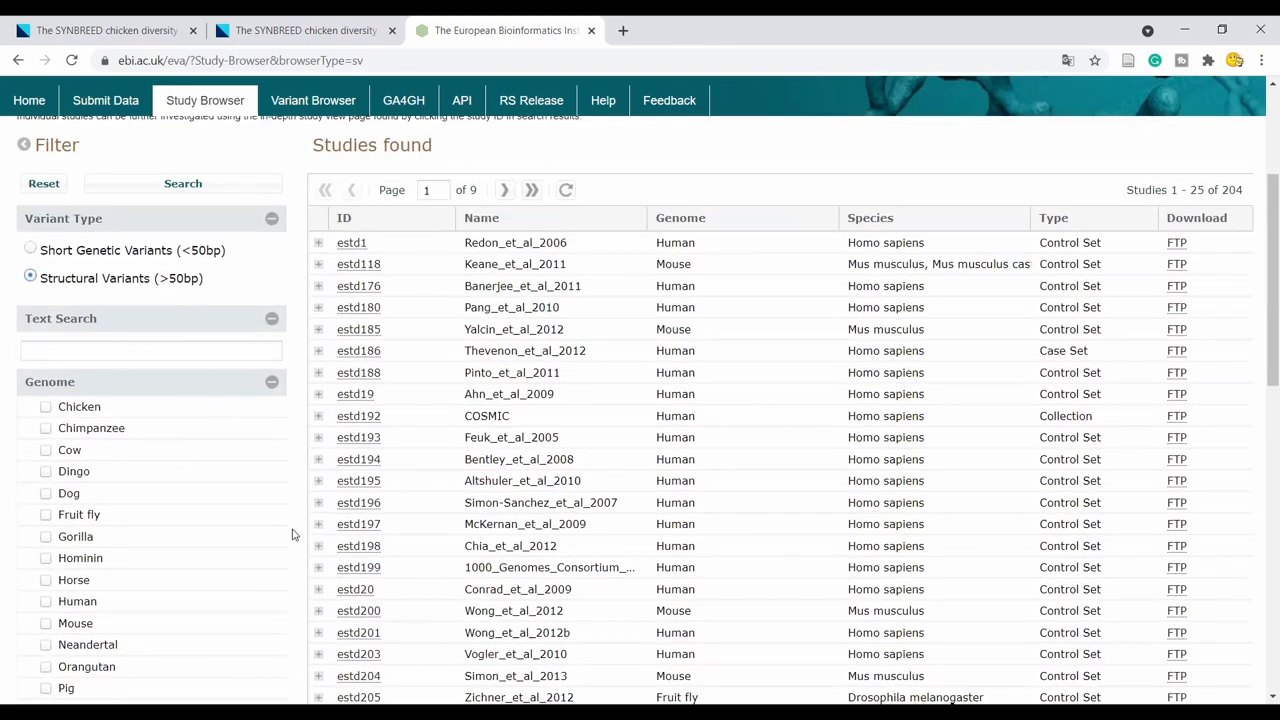
pyautogui.scroll(-3)
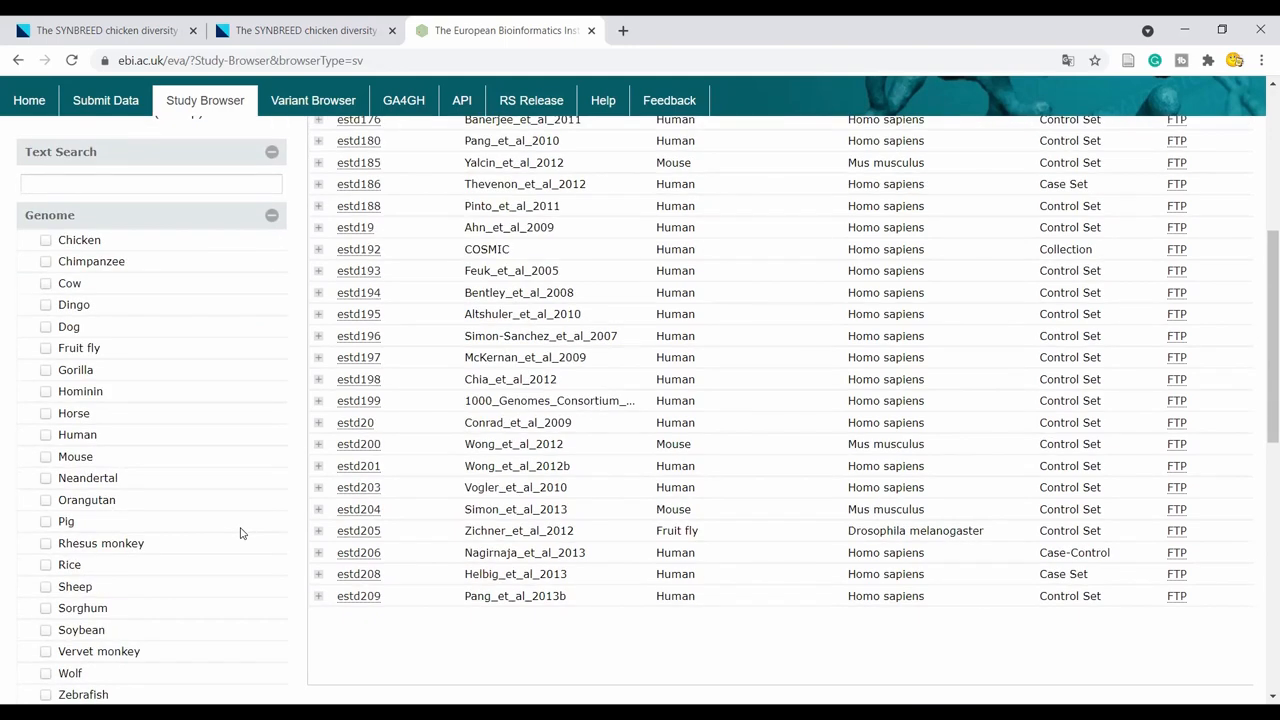